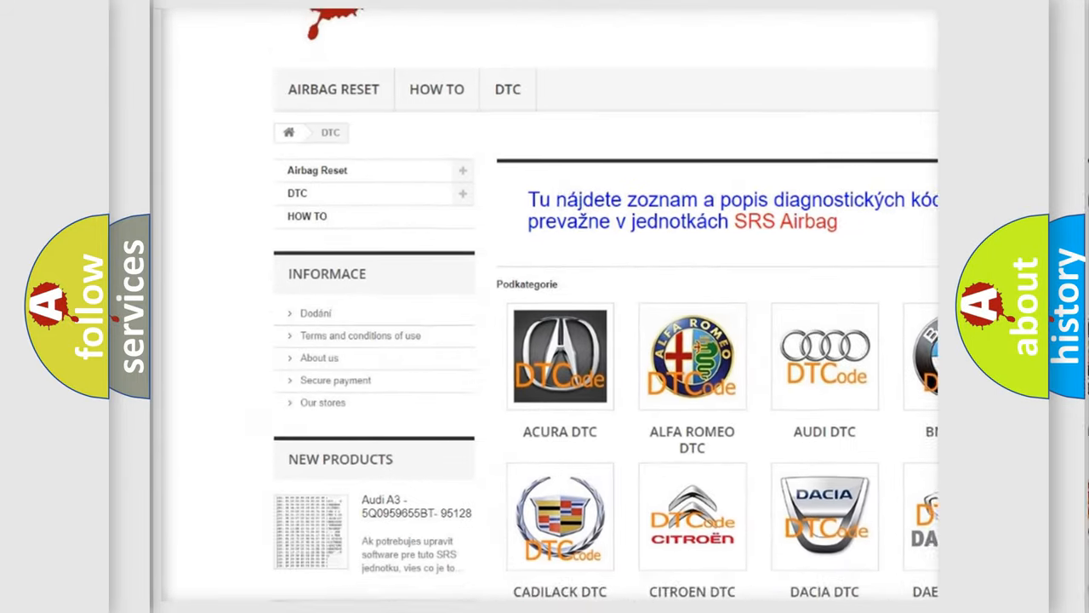
scroll(down, 3)
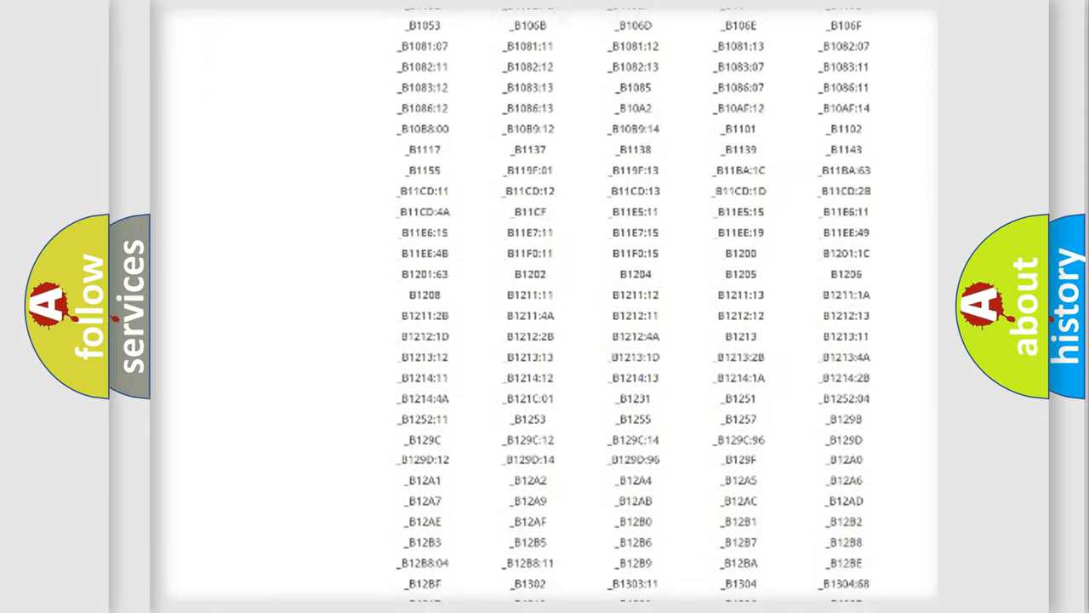
scroll(down, 3)
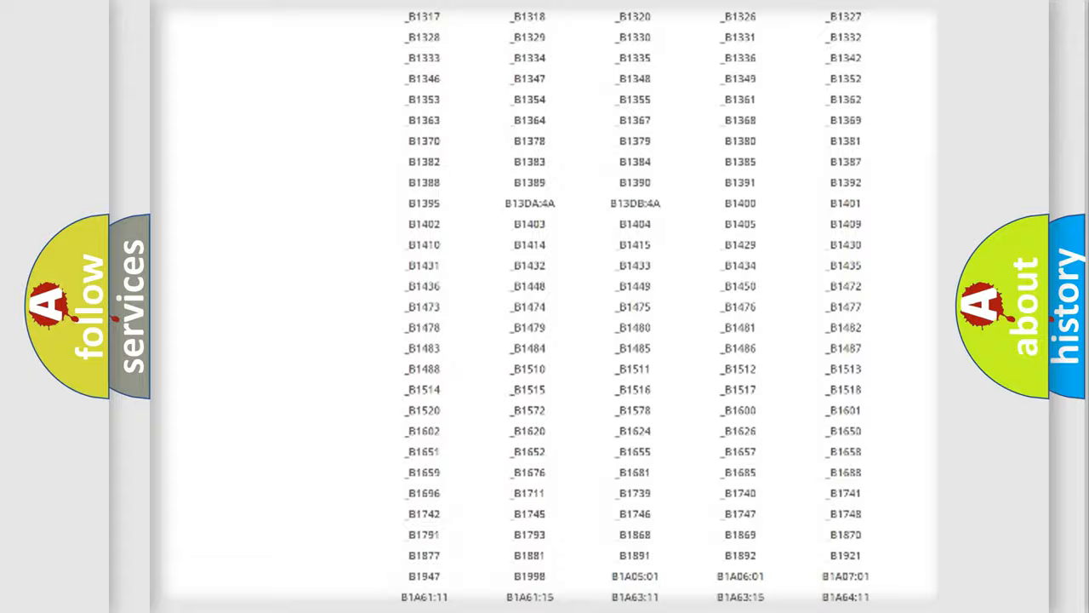